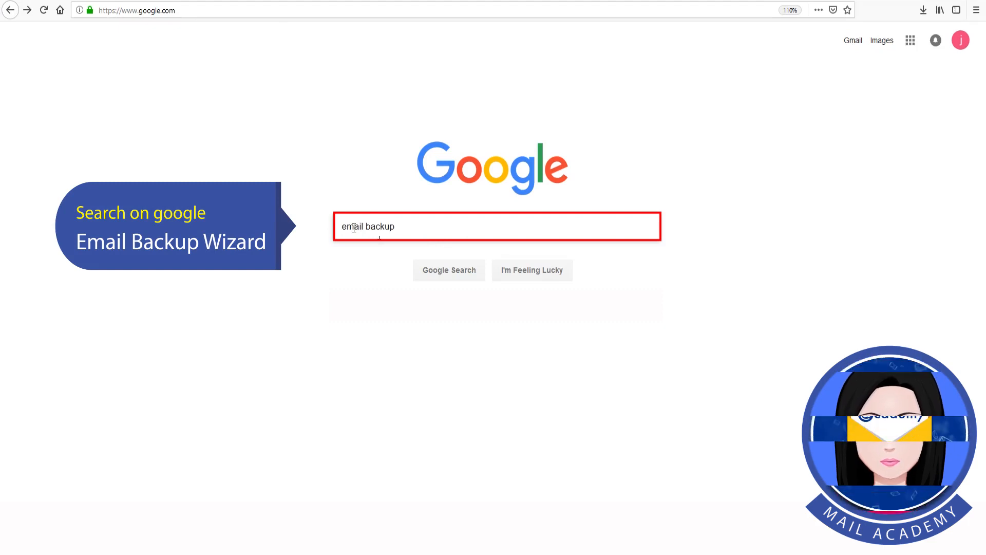
# - Search Google for 'email backup wizard'
pyautogui.write('wizard')
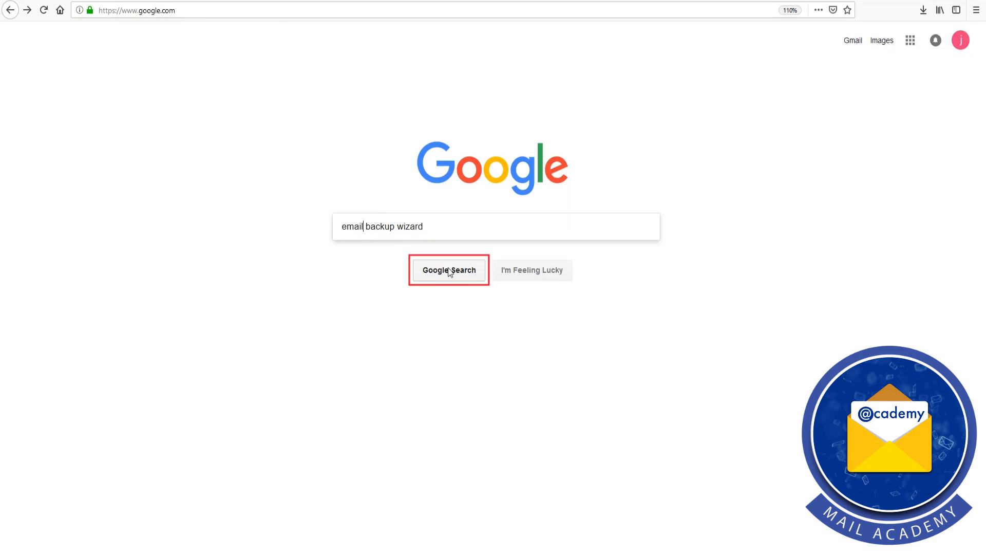
pyautogui.click(449, 270)
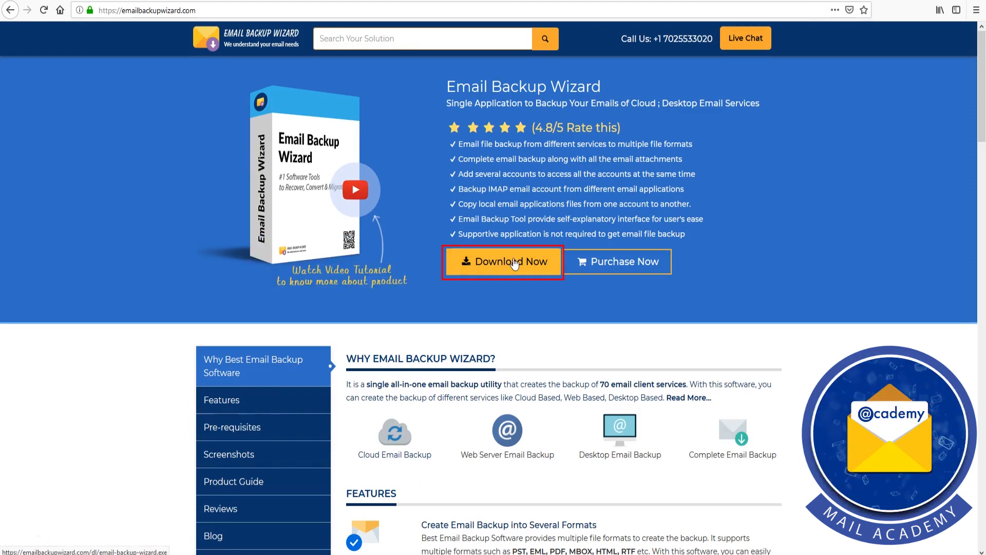
# - Download setup-email-backup(6).exe from the product page and launch it from Downloads
pyautogui.click(503, 261)
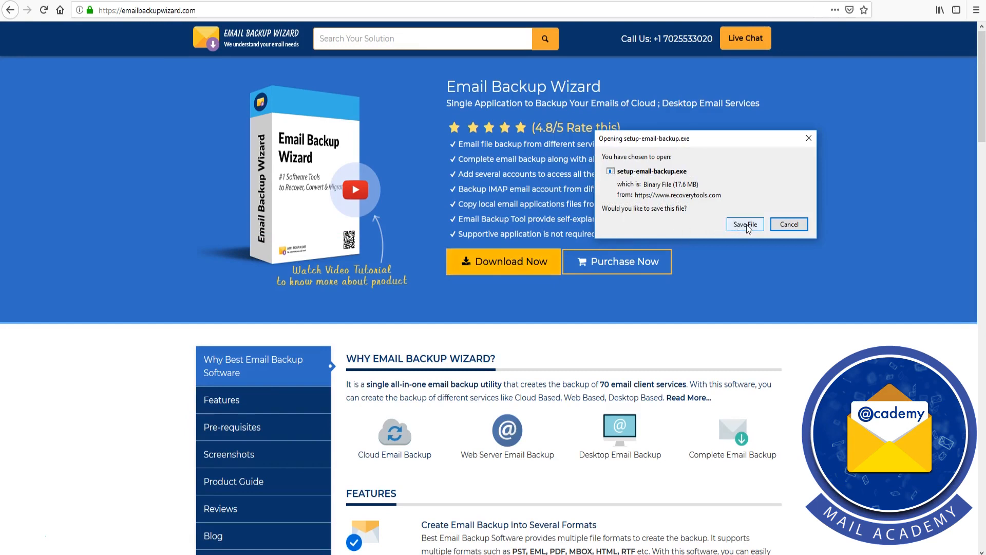
pyautogui.click(745, 226)
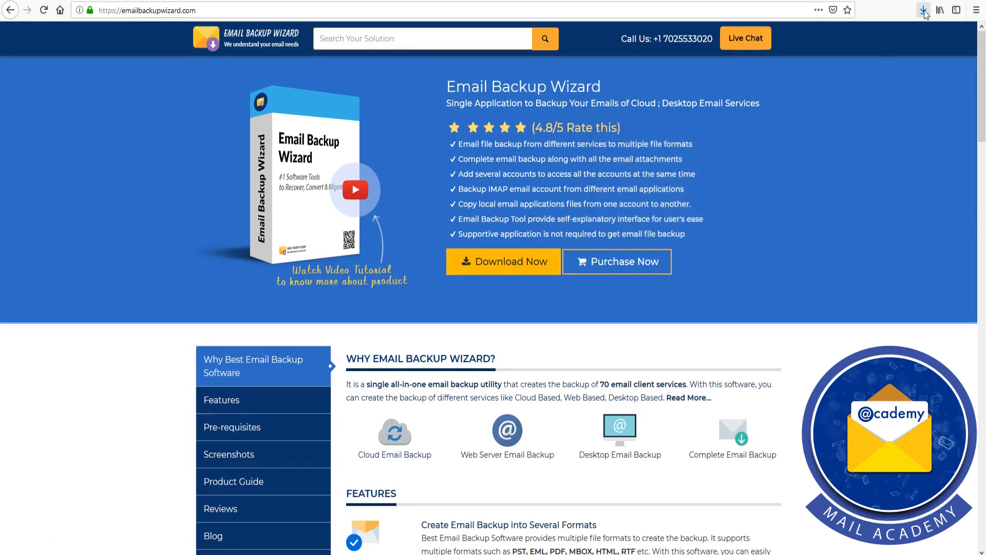
pyautogui.click(924, 10)
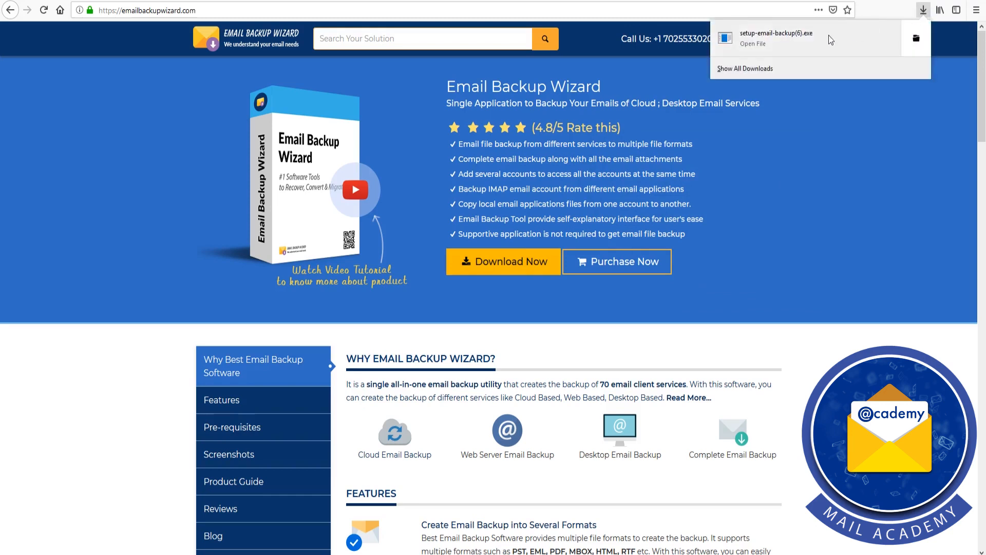
pyautogui.click(753, 43)
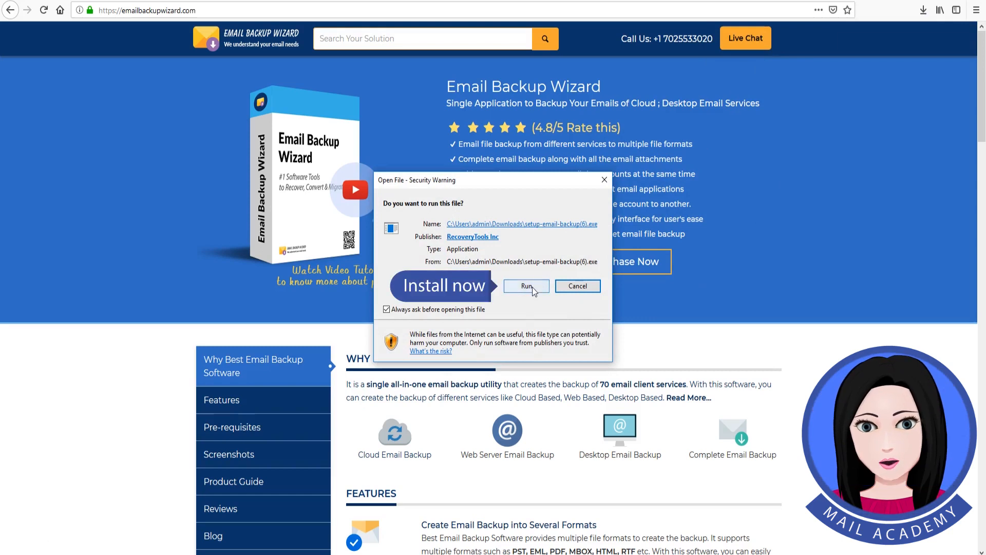
# - Run the installer in English, accept the license, install, and finish with Launch checked
pyautogui.click(526, 287)
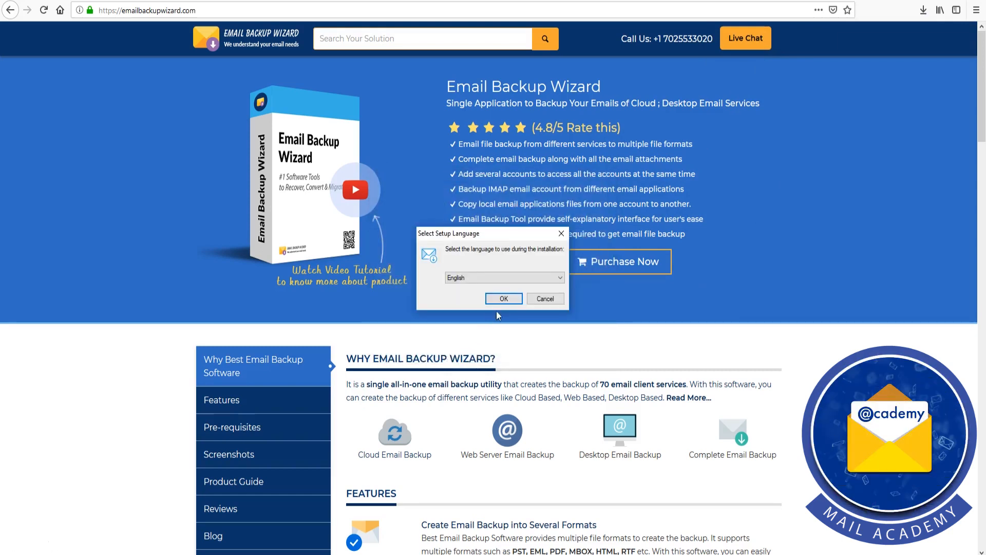
pyautogui.click(504, 298)
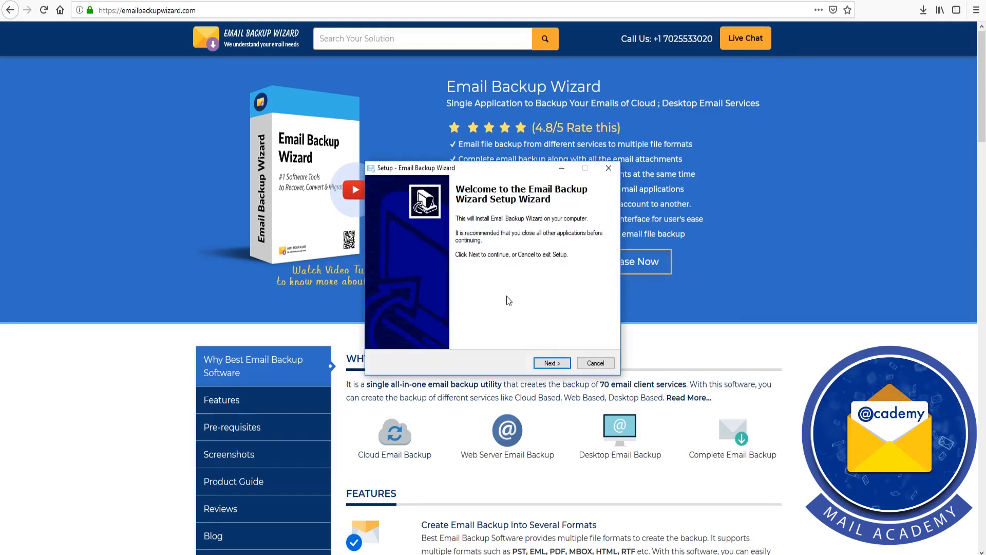
pyautogui.click(551, 363)
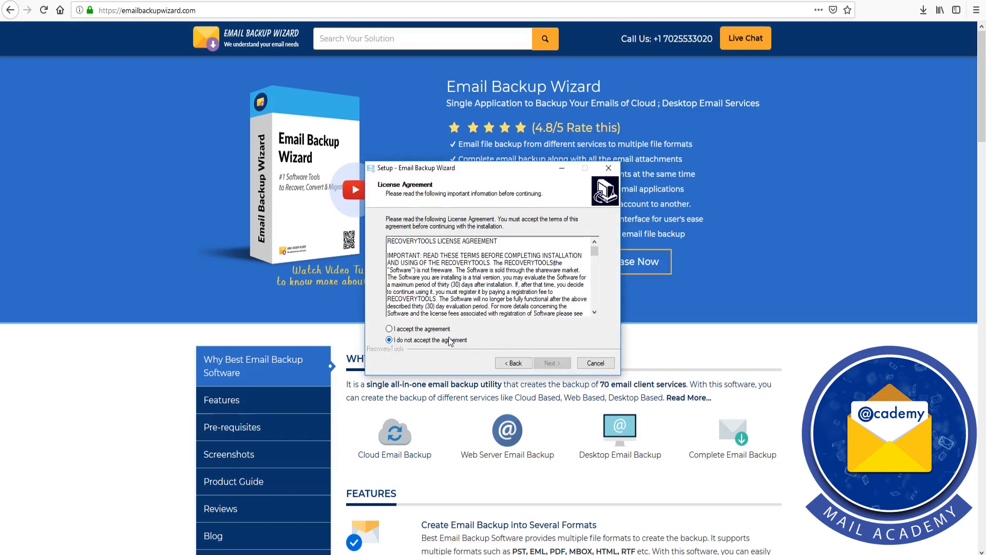
pyautogui.click(391, 329)
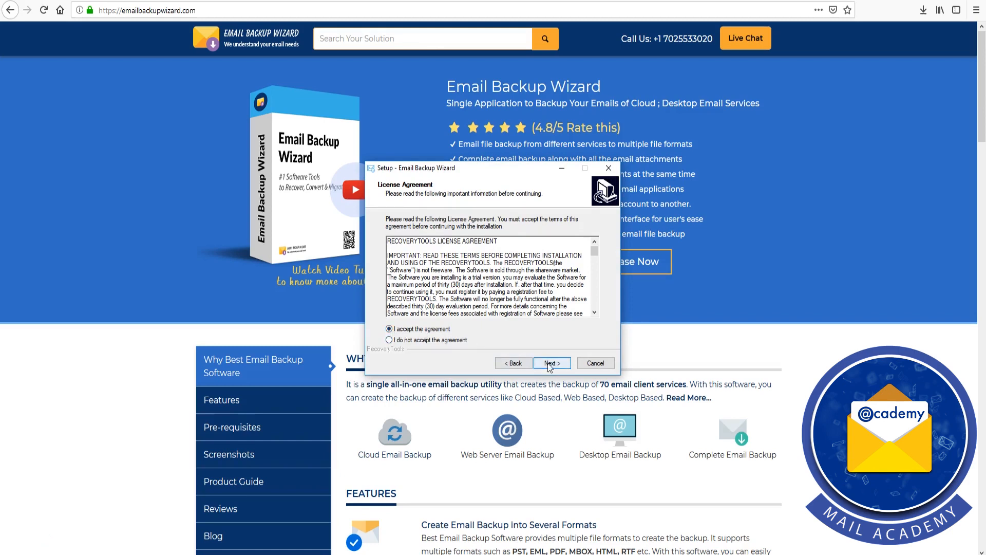
pyautogui.click(550, 363)
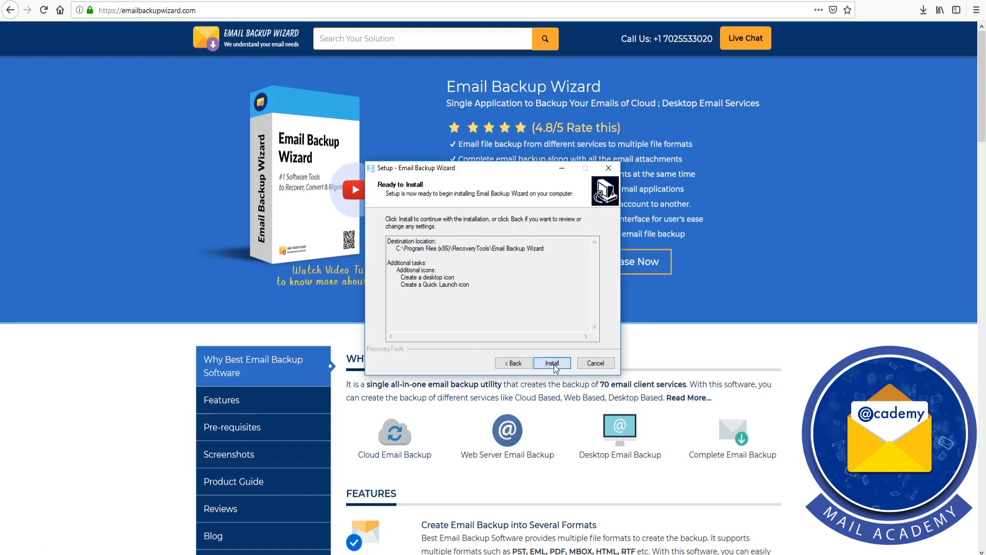
pyautogui.click(551, 363)
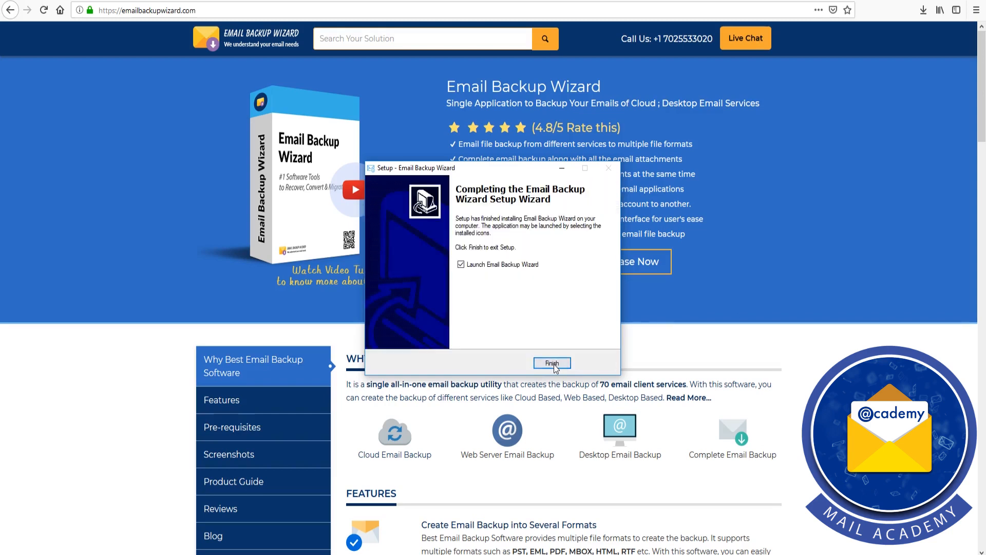
pyautogui.click(552, 363)
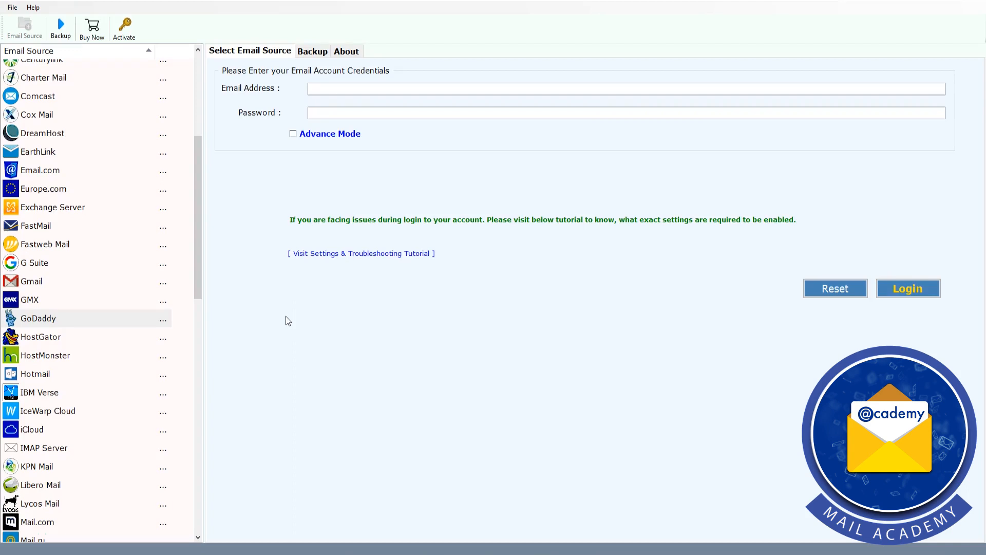
pyautogui.moveTo(192, 323)
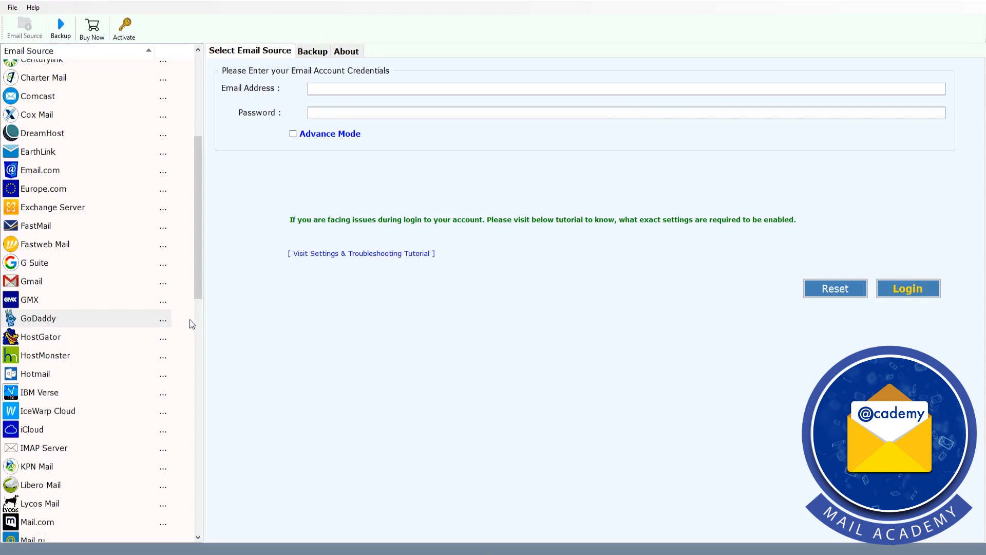
# - Choose GoDaddy as the email source, enter the address and password, and log in
pyautogui.click(38, 319)
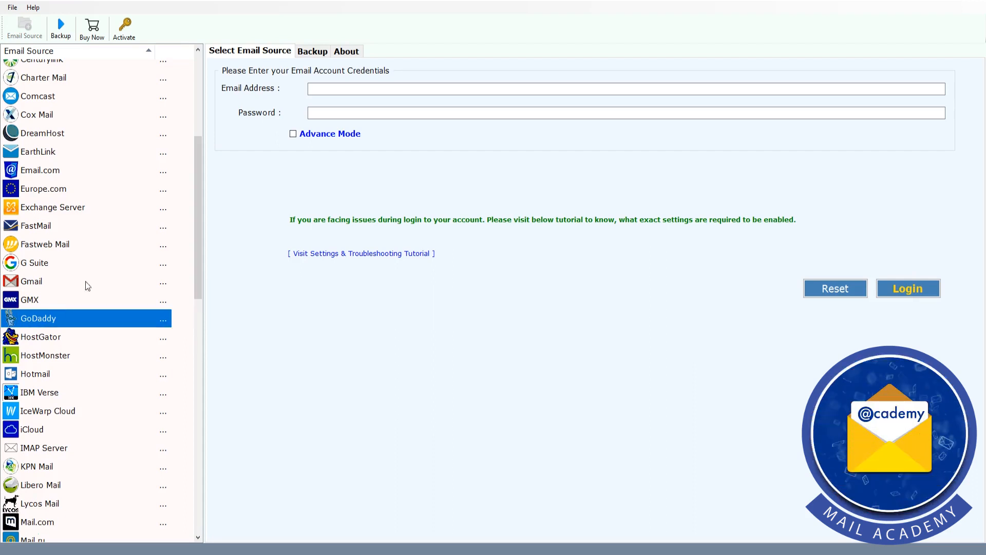
pyautogui.click(626, 88)
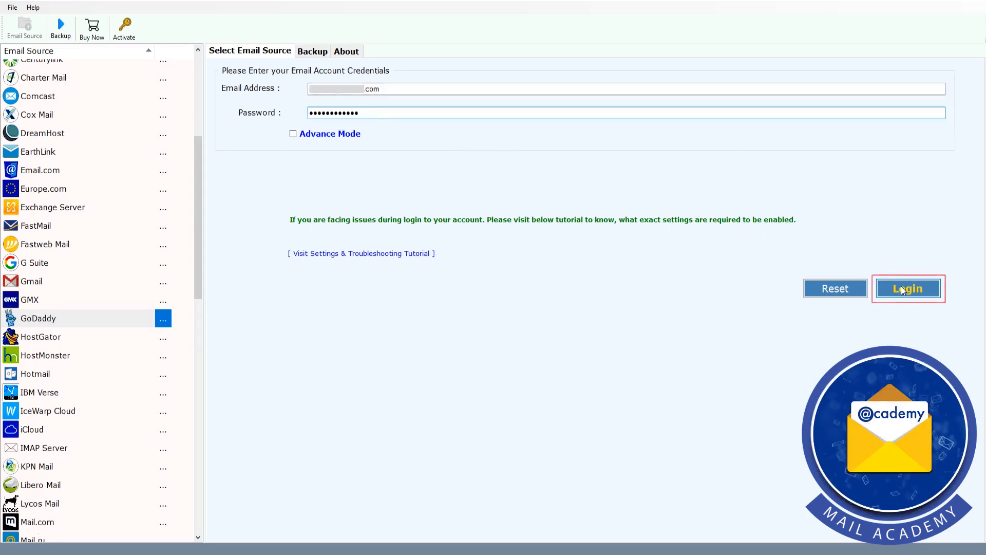
pyautogui.click(908, 288)
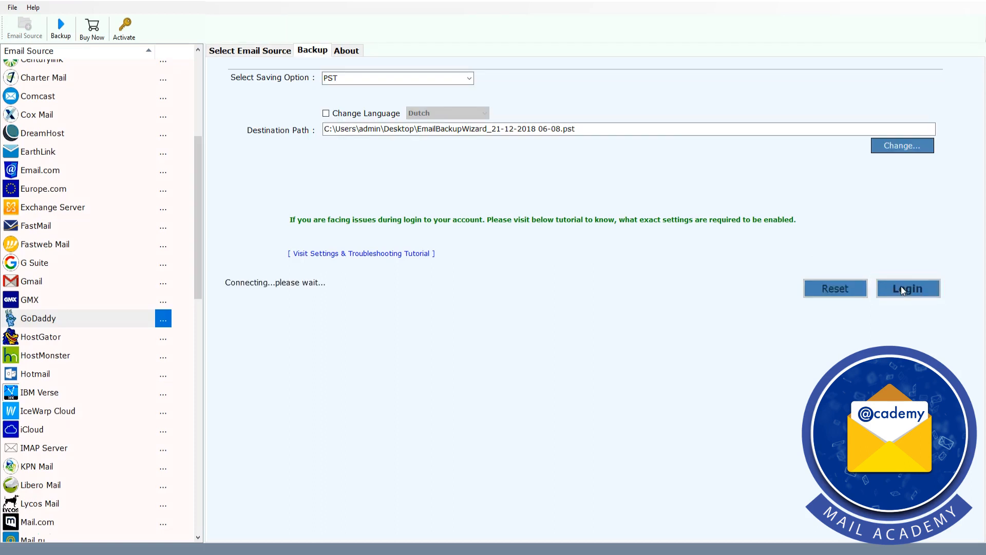
# - Check the whole MEDIA-PC2/GoDaddy folder tree and choose PST as the saving option
pyautogui.click(907, 288)
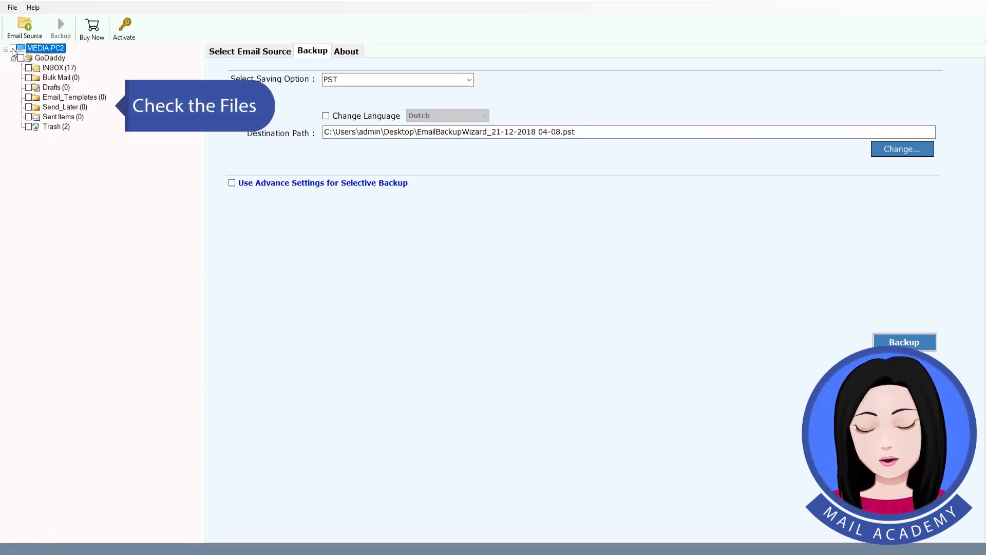
pyautogui.click(12, 48)
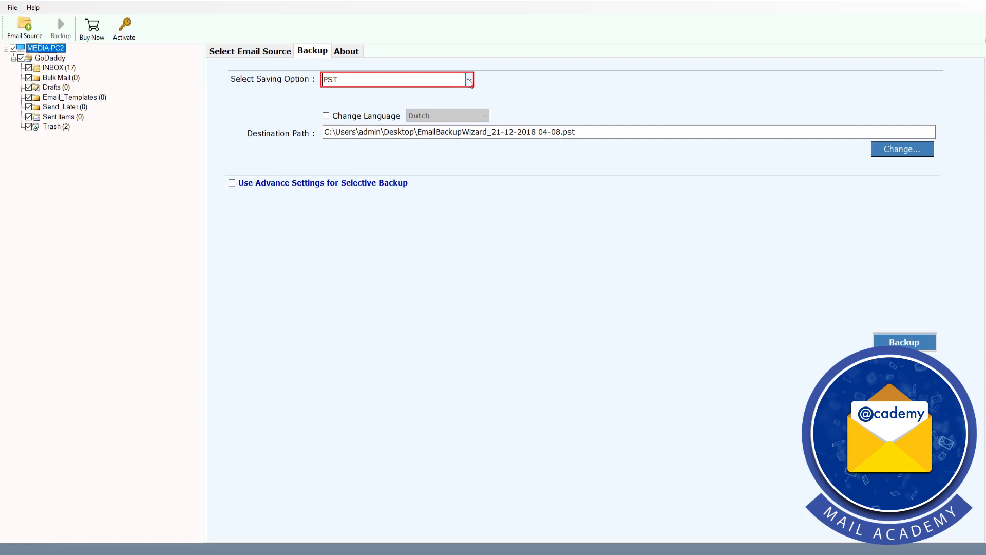
pyautogui.click(469, 79)
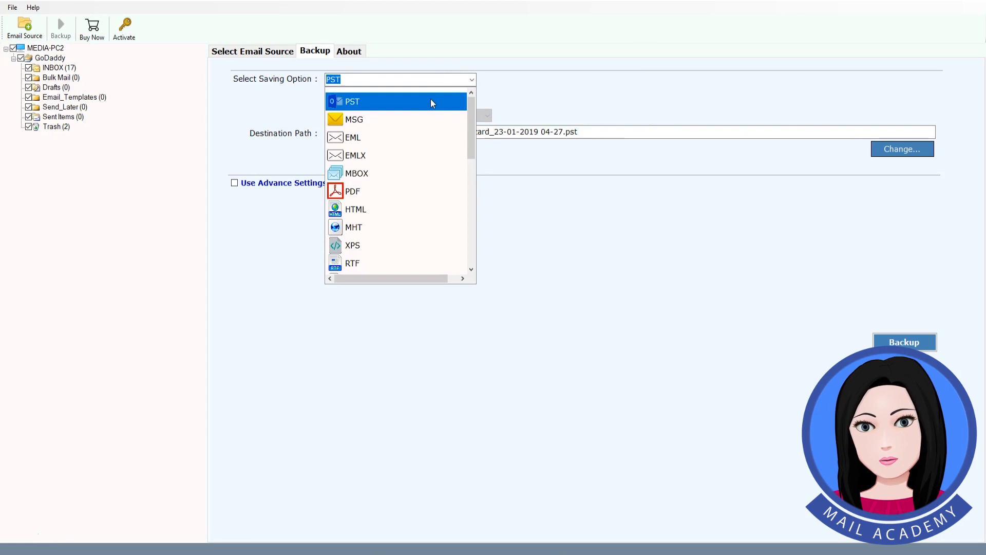
pyautogui.click(353, 102)
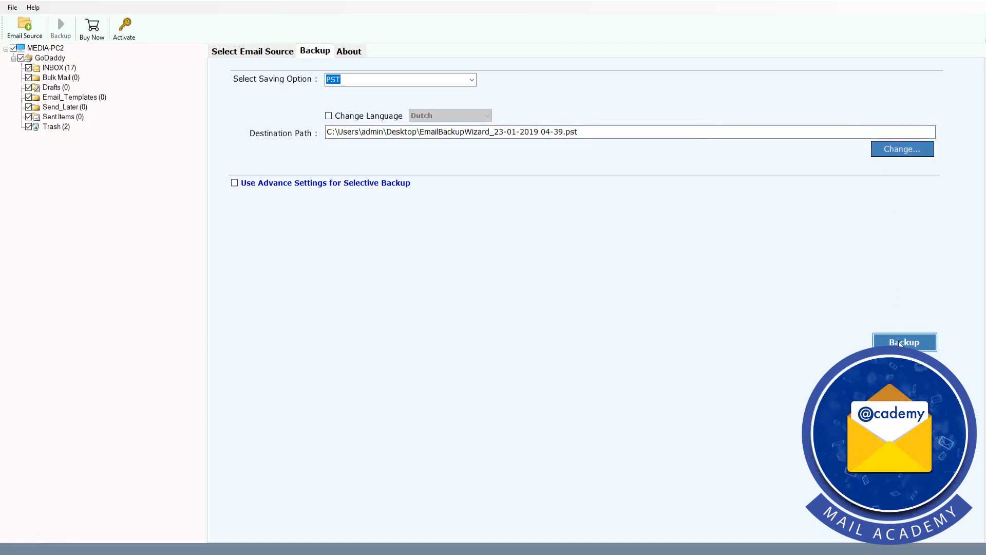
# - Run the backup to PST and dismiss the completion and trial-edition notices
pyautogui.click(904, 341)
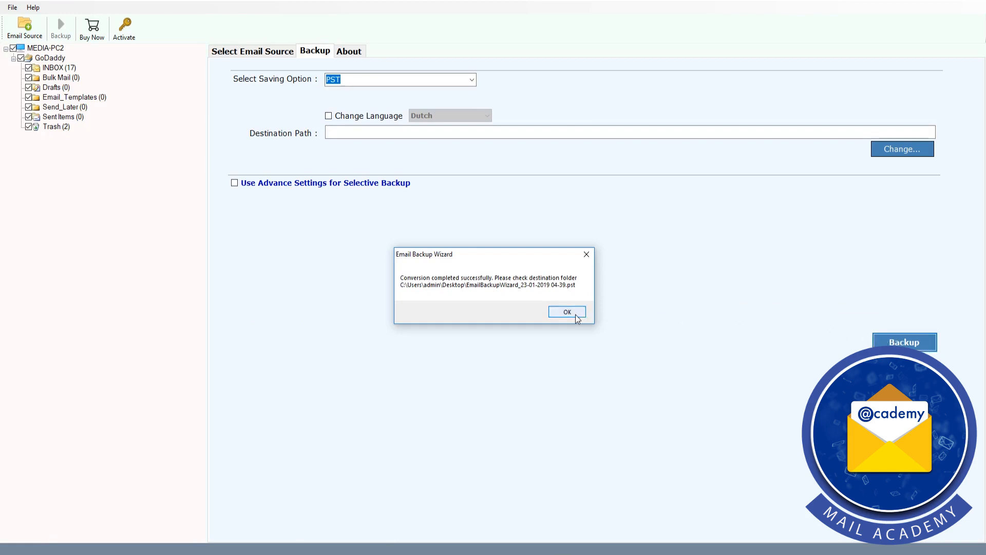
pyautogui.click(567, 312)
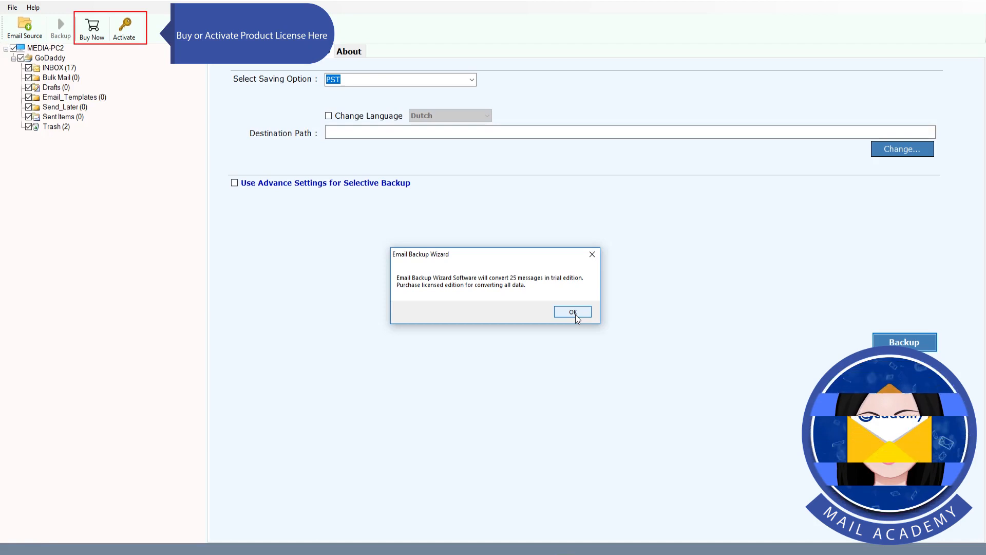
pyautogui.click(573, 313)
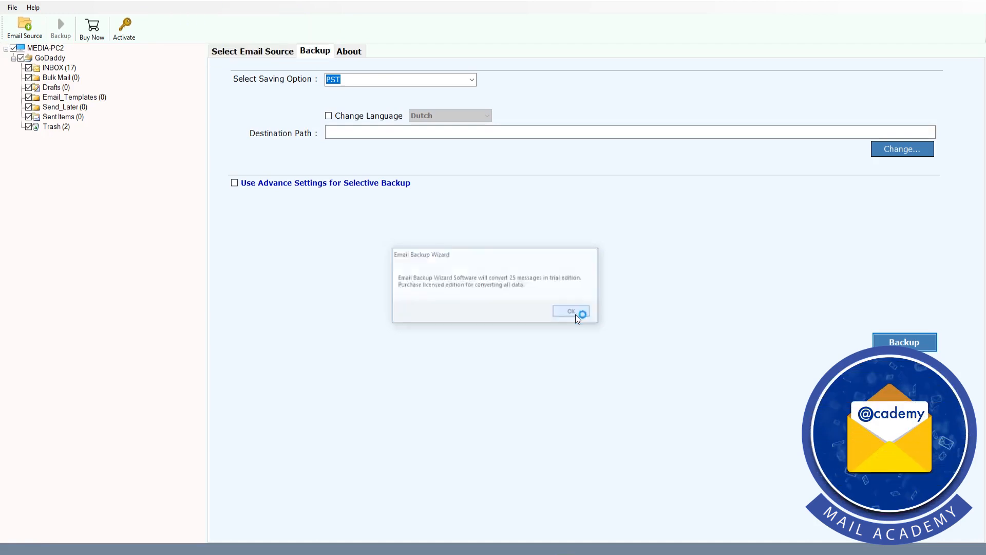
pyautogui.click(570, 311)
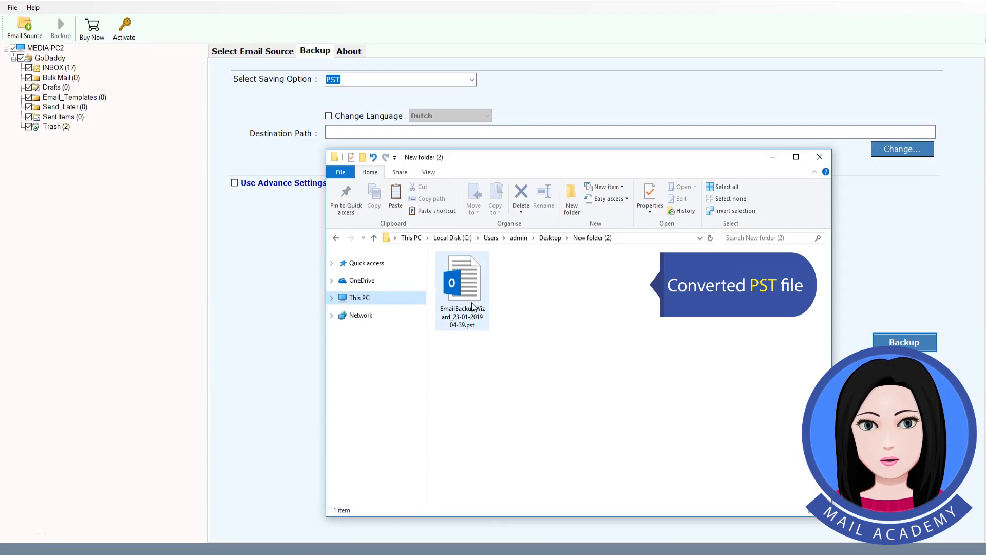
# - Select the EmailBackupWizard .pst file in its Desktop destination folder
pyautogui.click(462, 280)
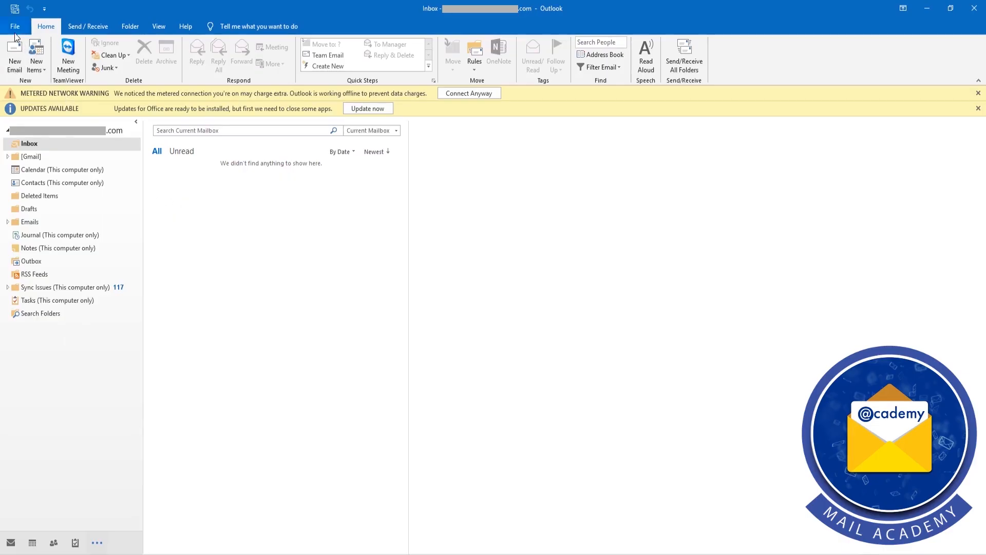
pyautogui.moveTo(14, 26)
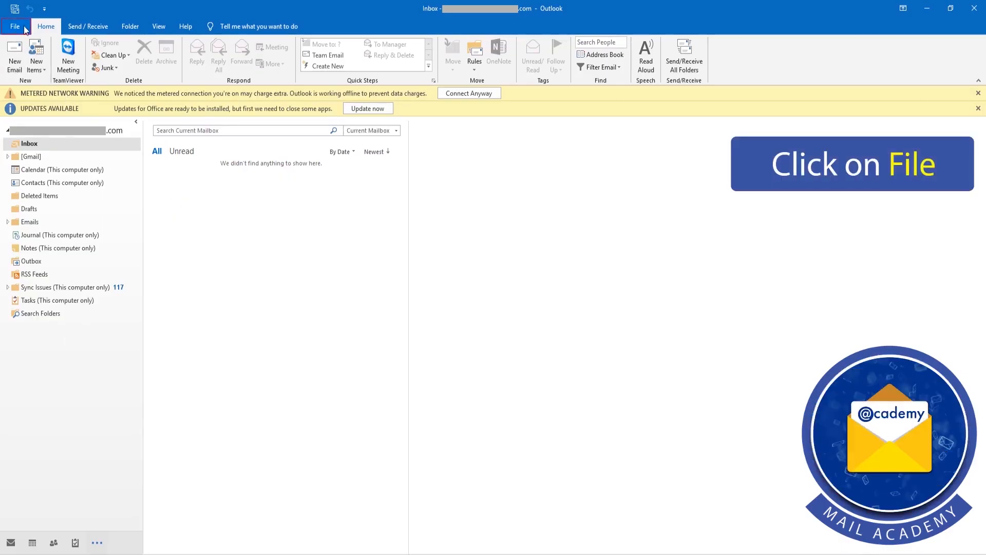
# - Open the EmailBackupWizard .pst via File > Open & Export > Open Outlook Data File
pyautogui.click(13, 27)
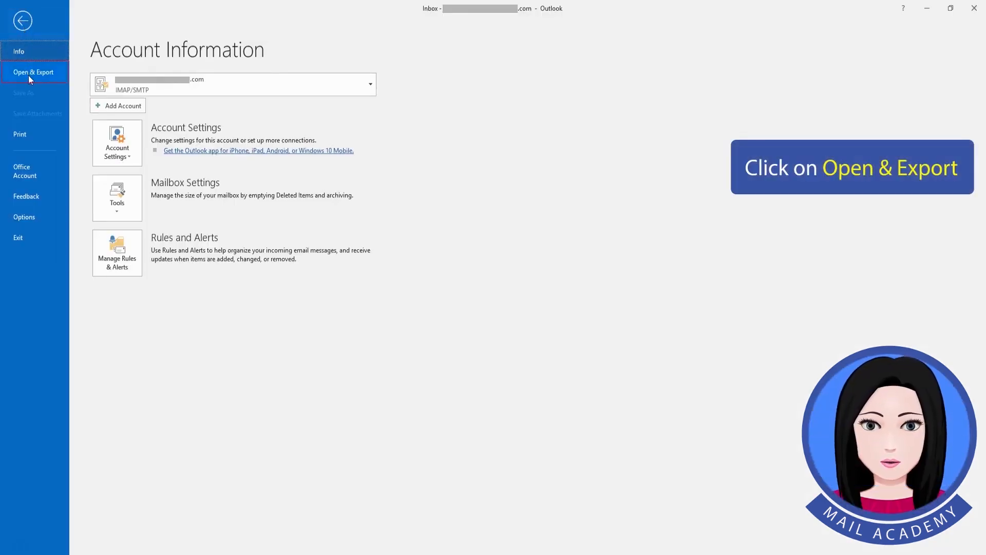
pyautogui.click(34, 72)
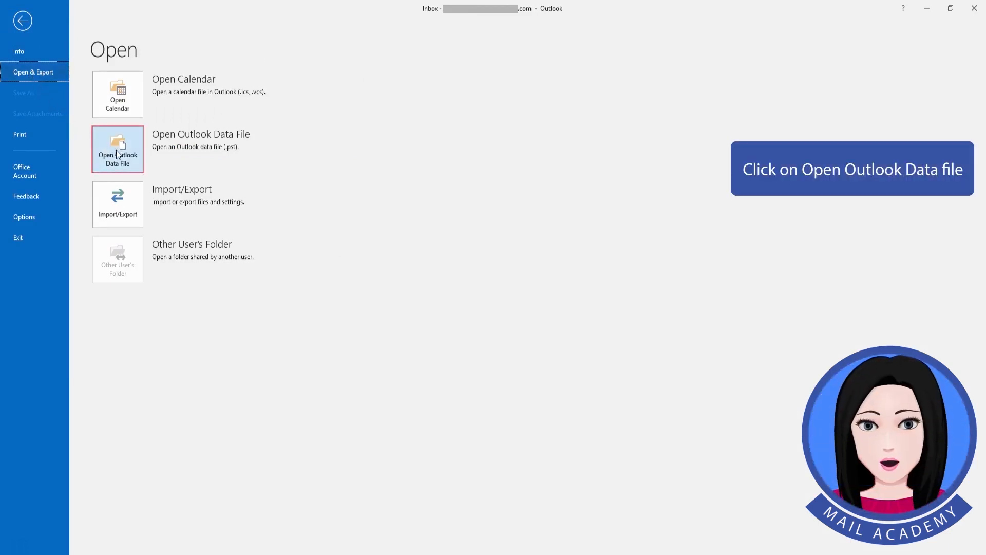
pyautogui.click(117, 149)
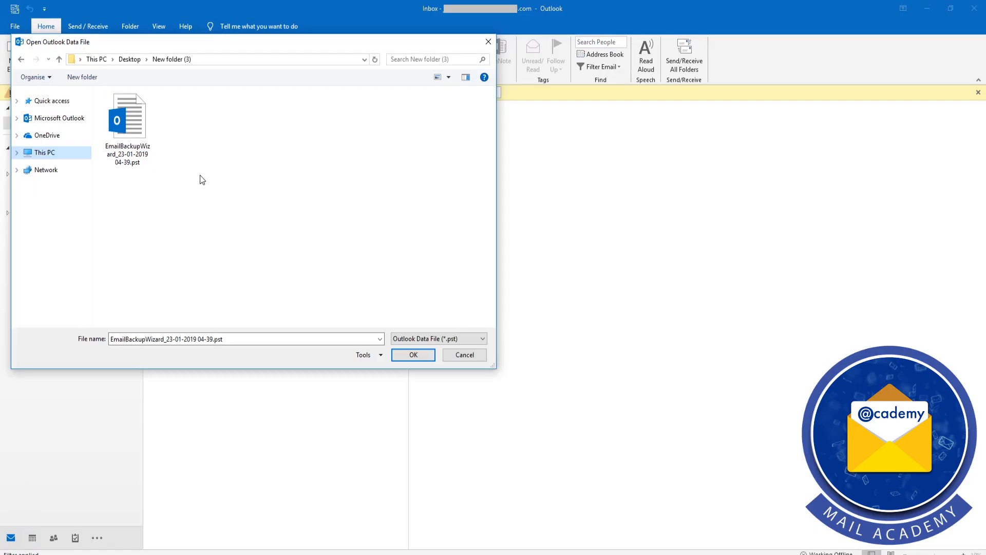
pyautogui.click(127, 118)
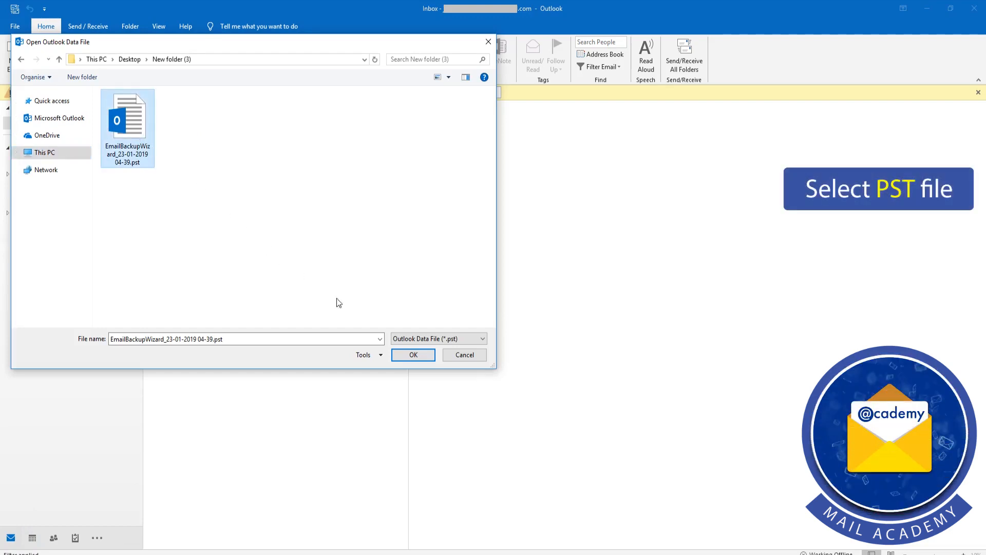
pyautogui.click(413, 354)
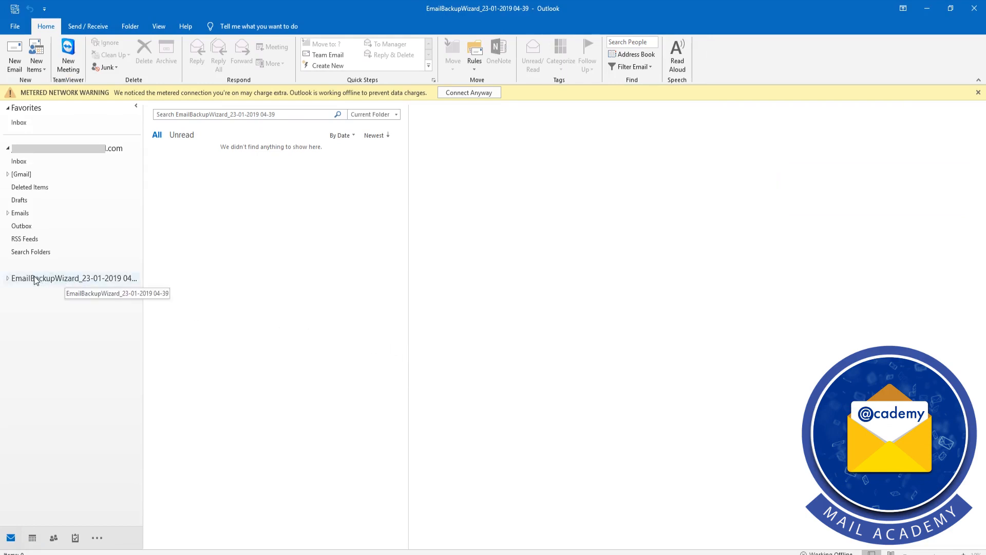
# - Expand the EmailBackupWizard data file's folders and show its INBOX emails
pyautogui.click(8, 278)
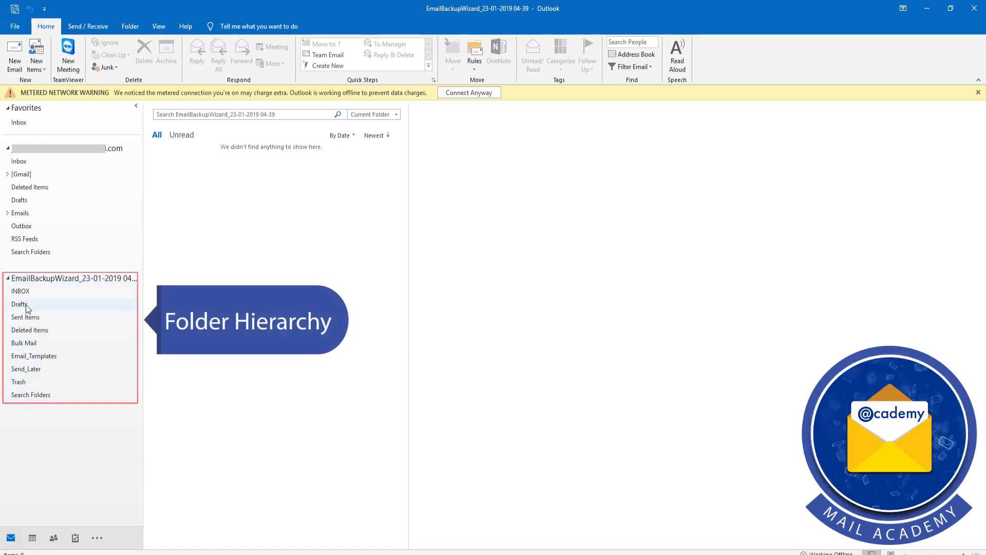
pyautogui.click(20, 291)
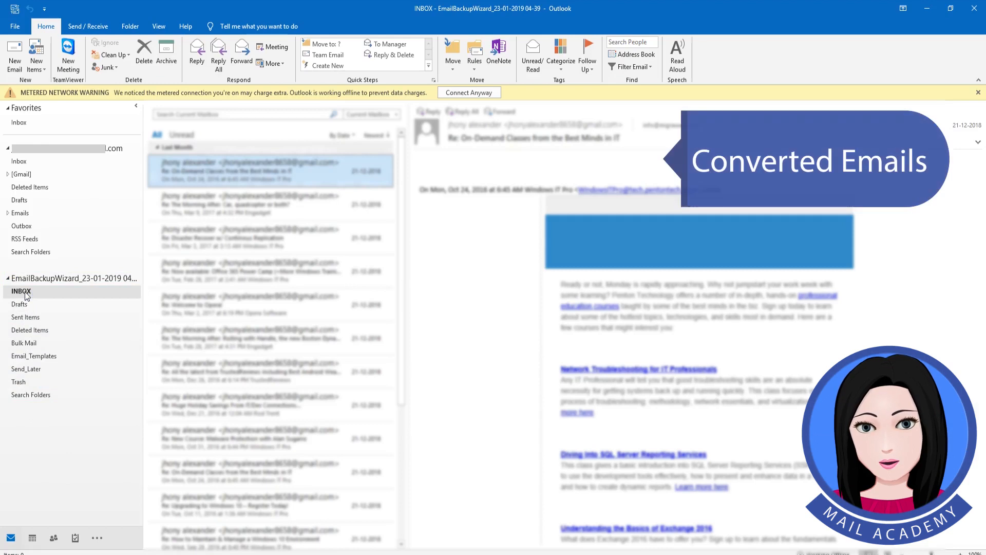